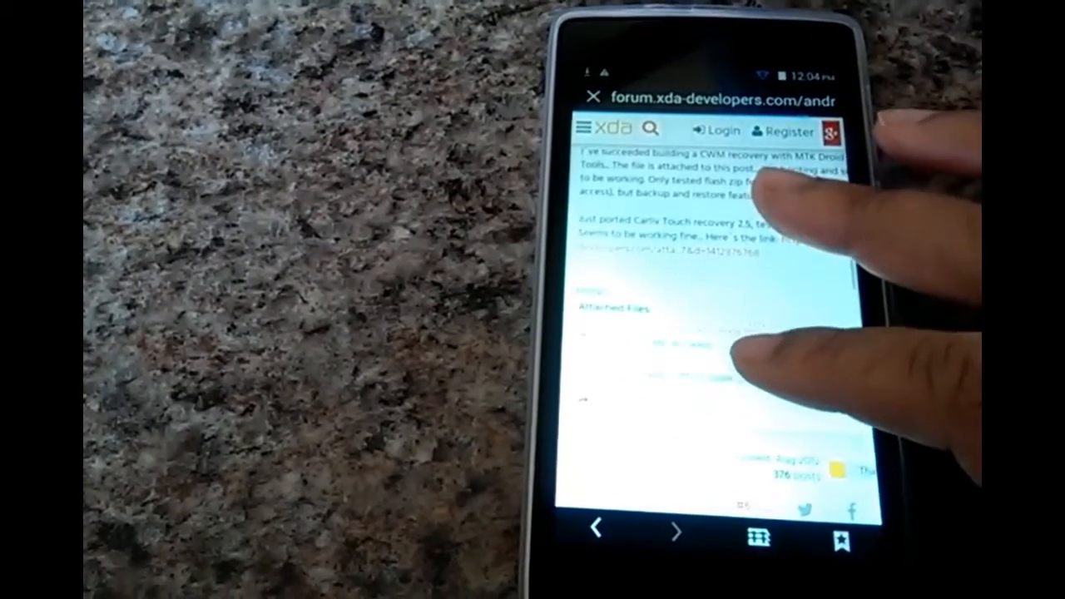
# Scroll out of the XDA forum thread to the app drawer page showing Flashify.
pyautogui.scroll(3)
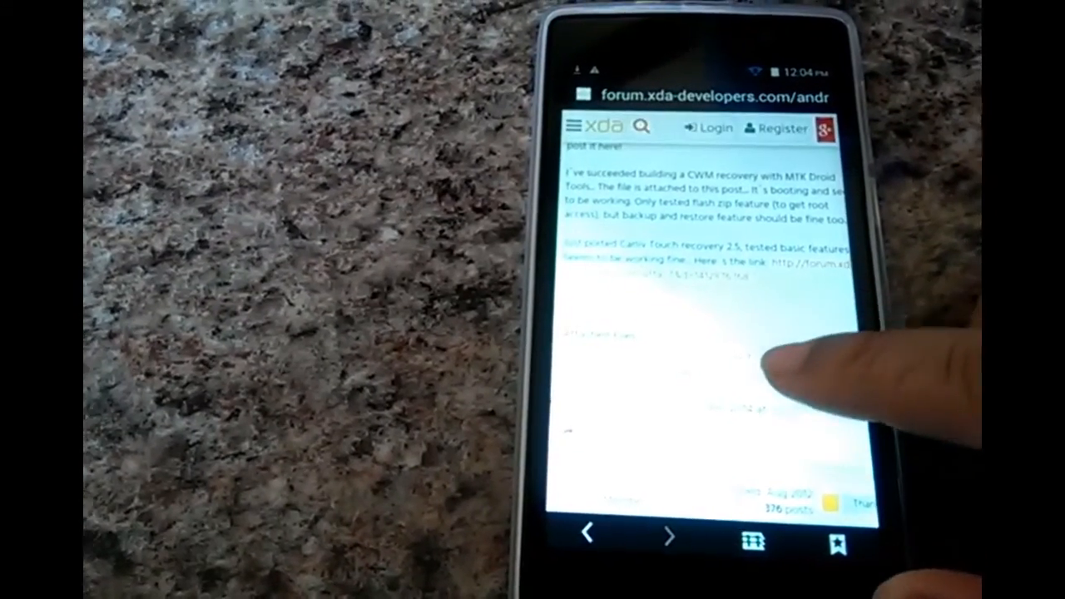
pyautogui.scroll(-3)
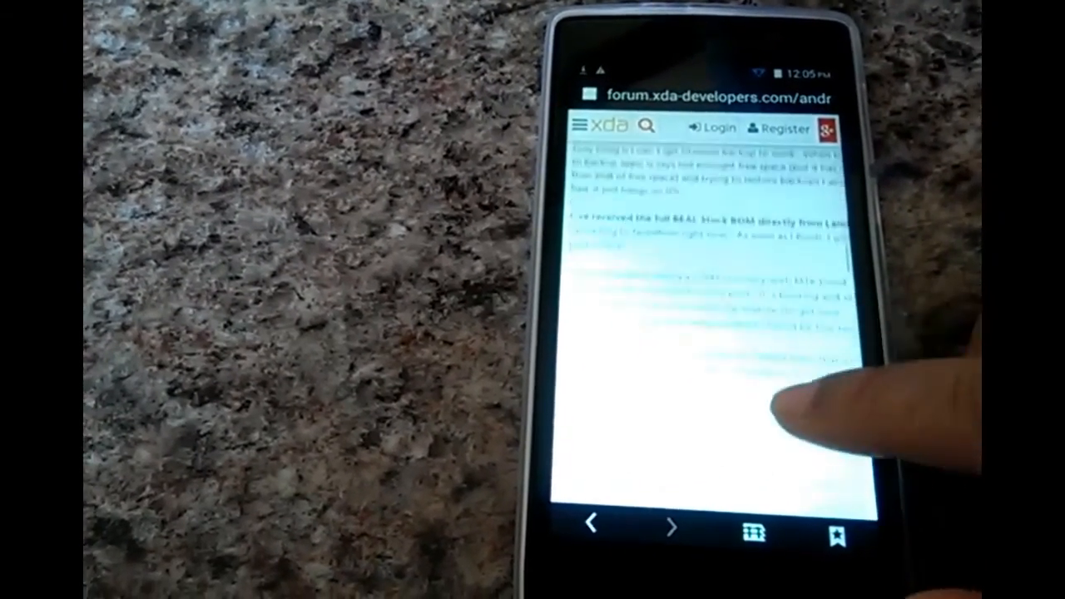
pyautogui.scroll(-3)
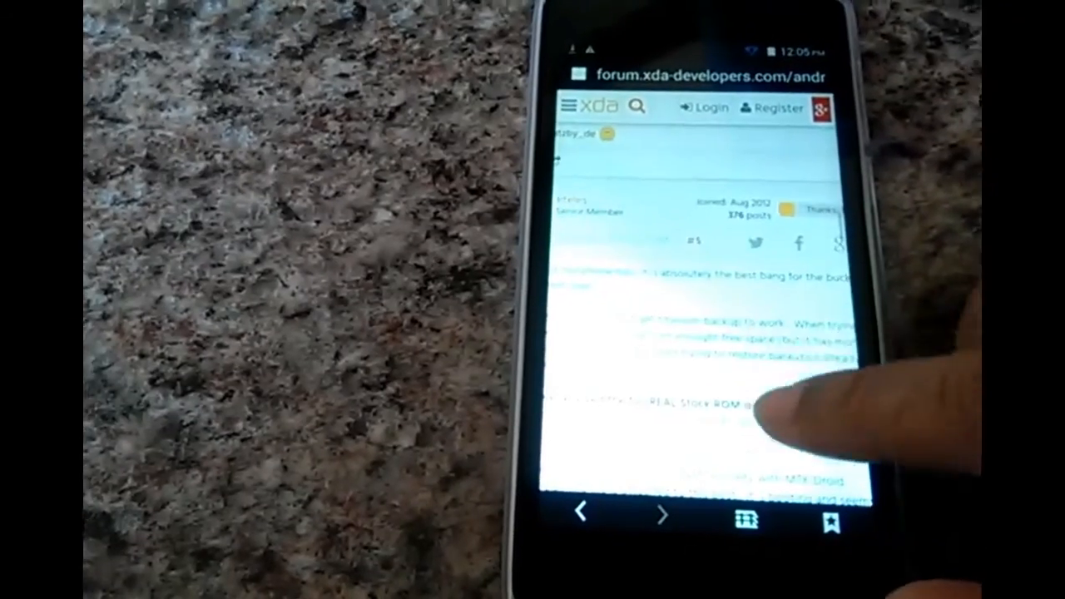
pyautogui.scroll(-3)
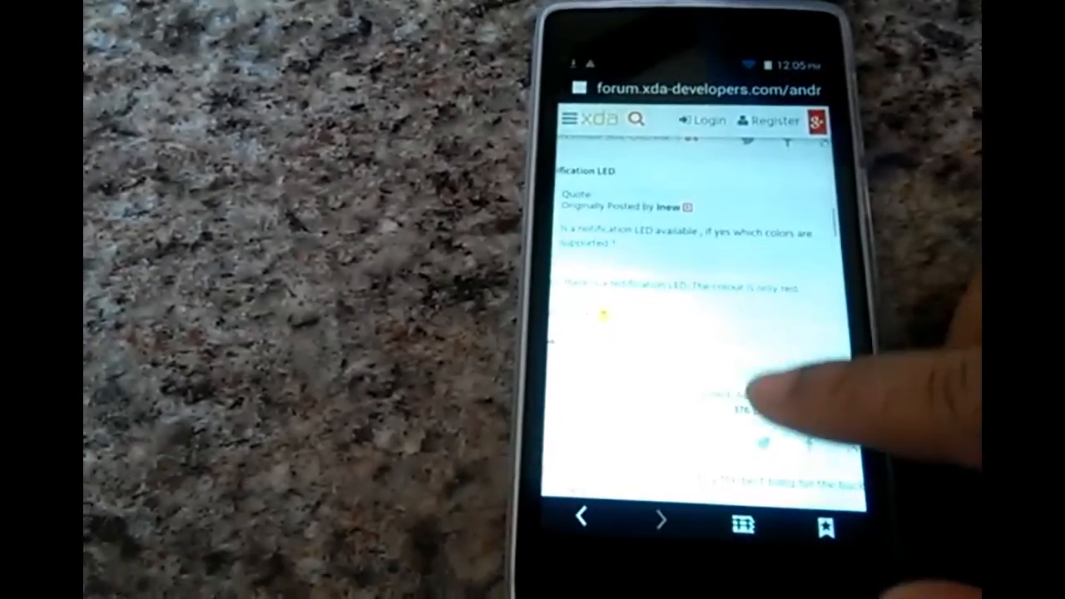
pyautogui.scroll(-3)
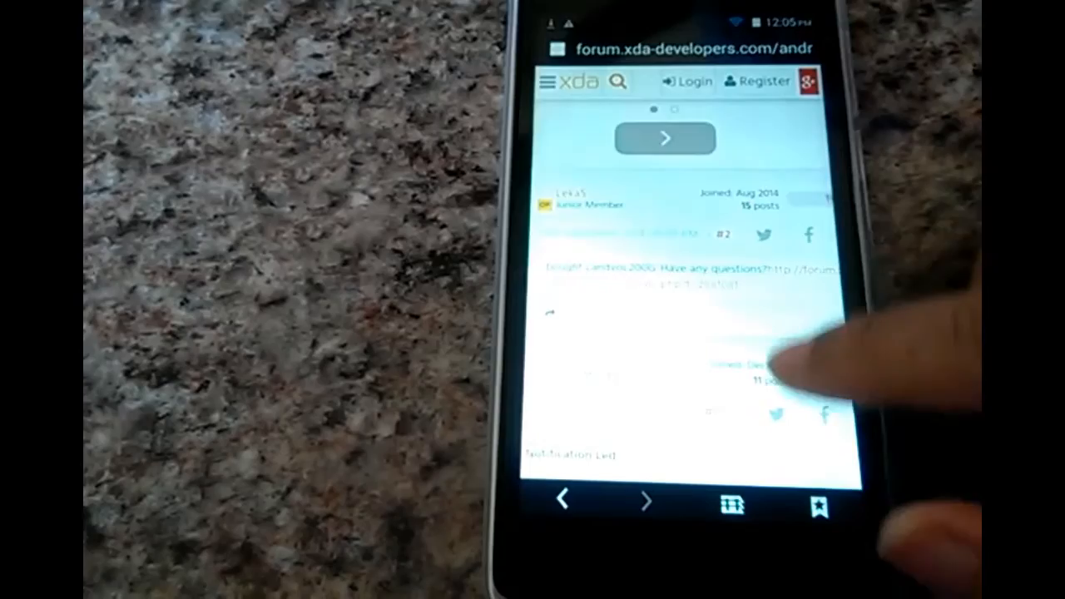
pyautogui.scroll(-3)
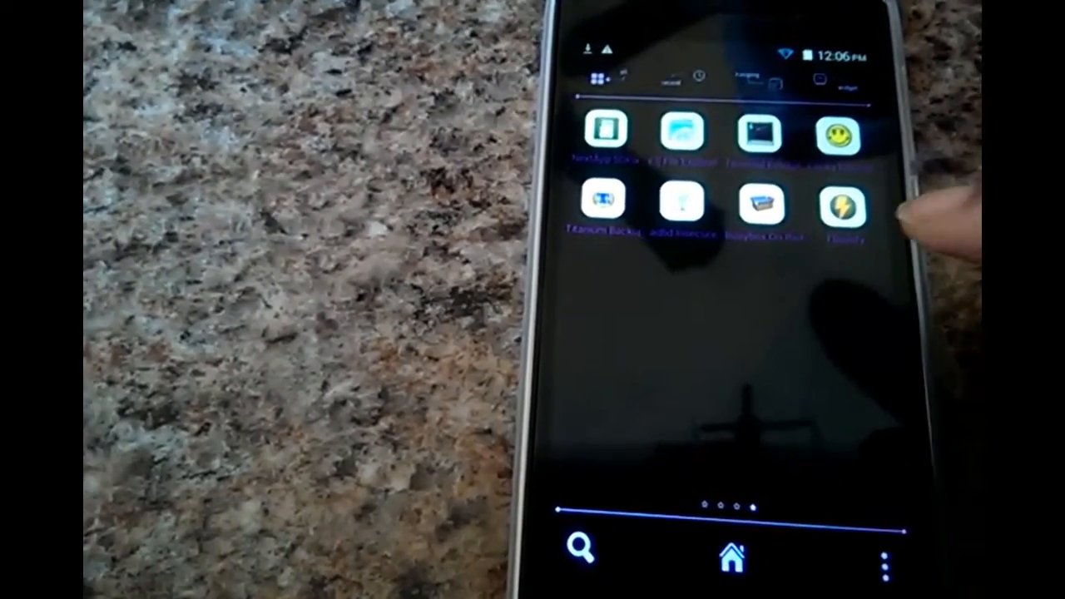
# Launch Flashify, dismiss the In-App billing error, and explore then cancel the recovery-image file chooser.
pyautogui.click(840, 208)
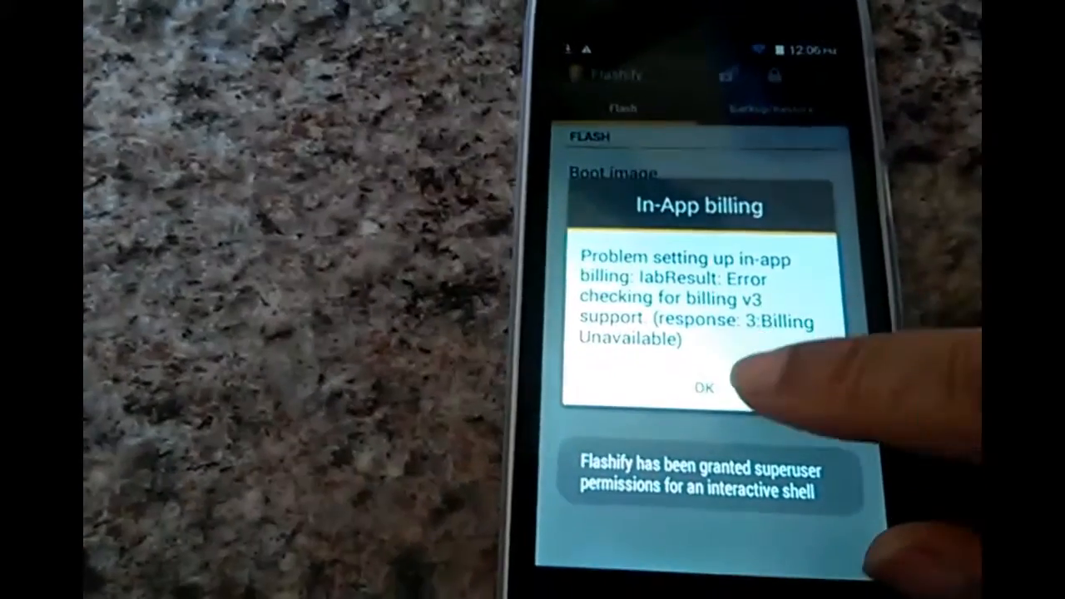
pyautogui.click(703, 391)
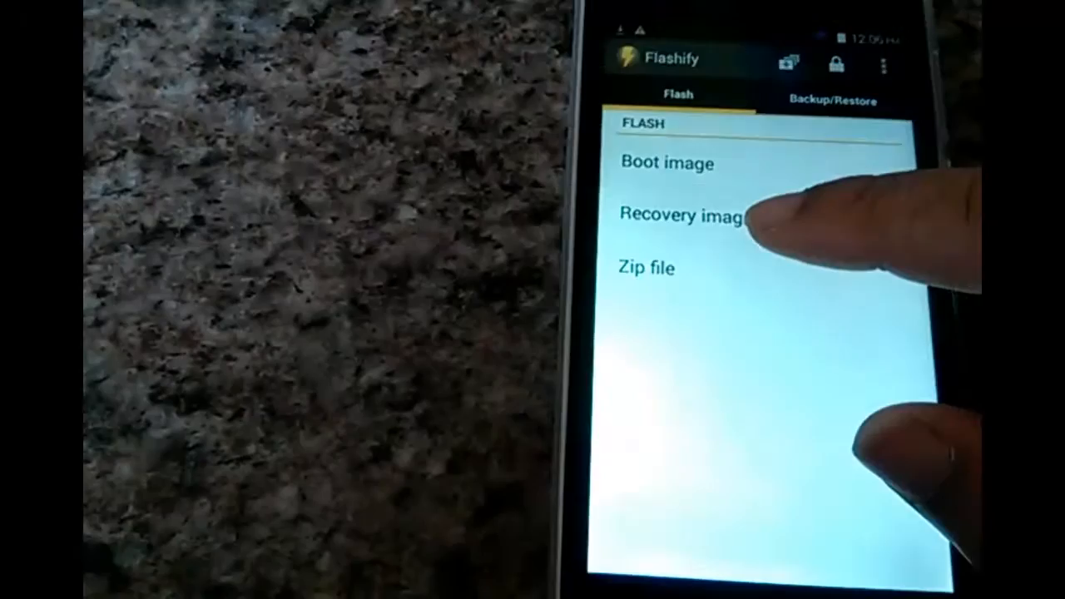
pyautogui.click(682, 215)
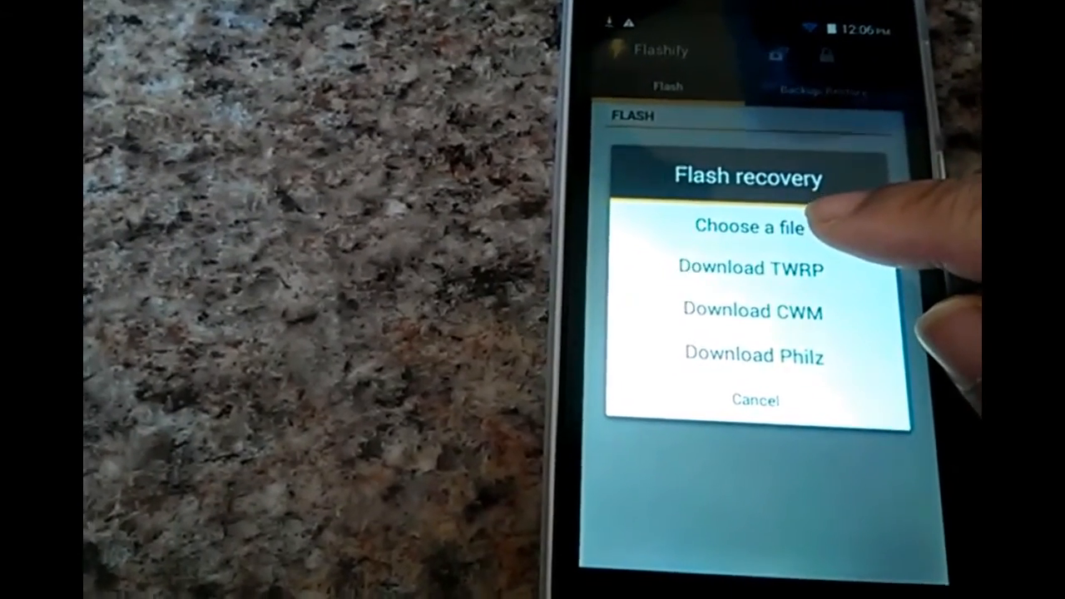
pyautogui.click(752, 226)
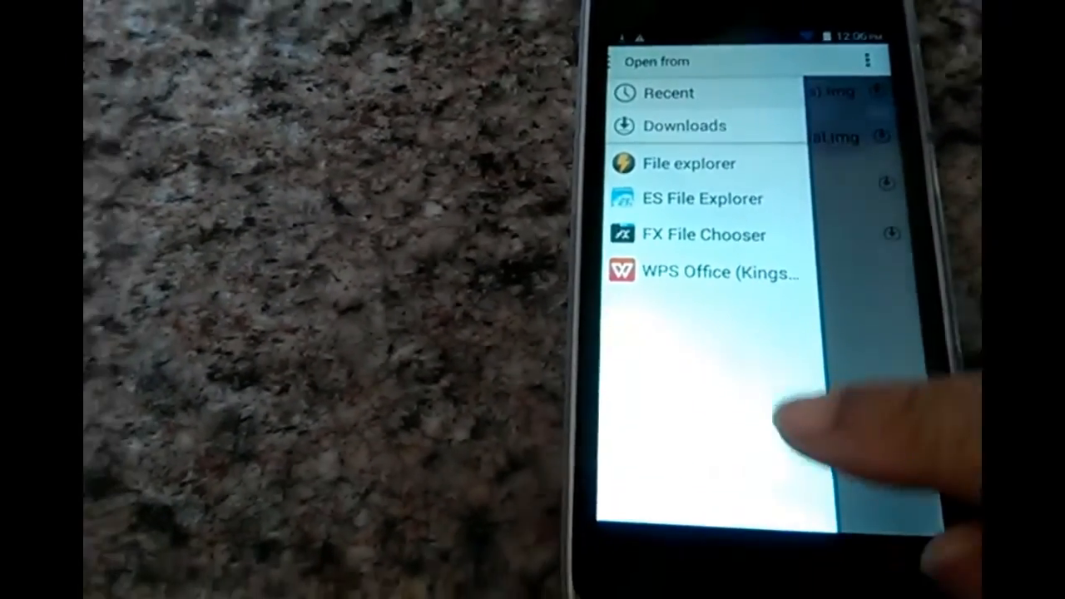
pyautogui.click(667, 92)
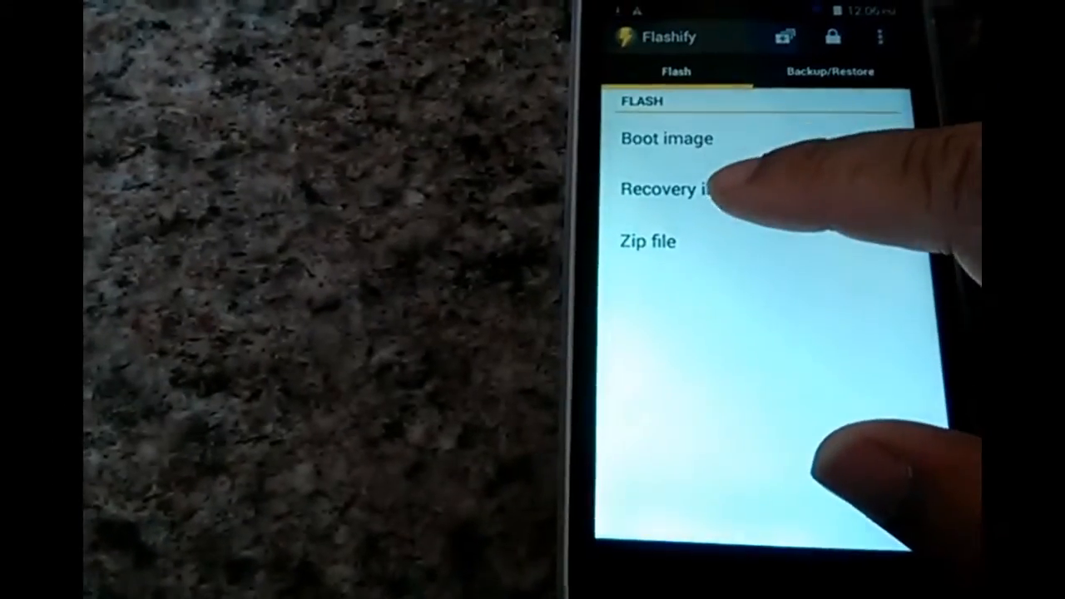
# Select Landvo_L200G_Carliv-Recovery-2.5-final.img from storage as the recovery image to flash.
pyautogui.click(666, 188)
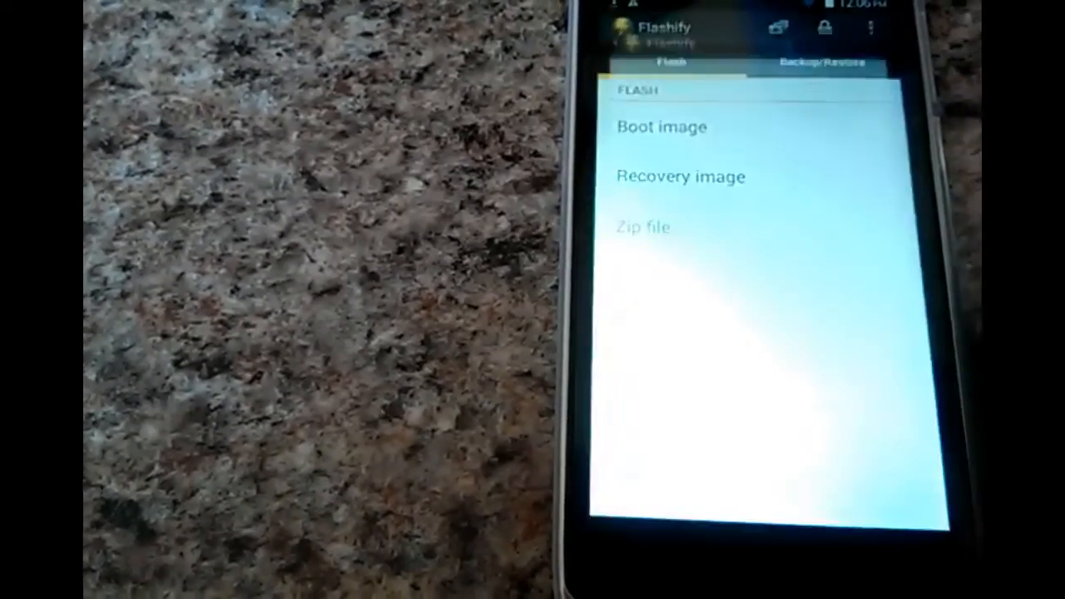
pyautogui.click(679, 176)
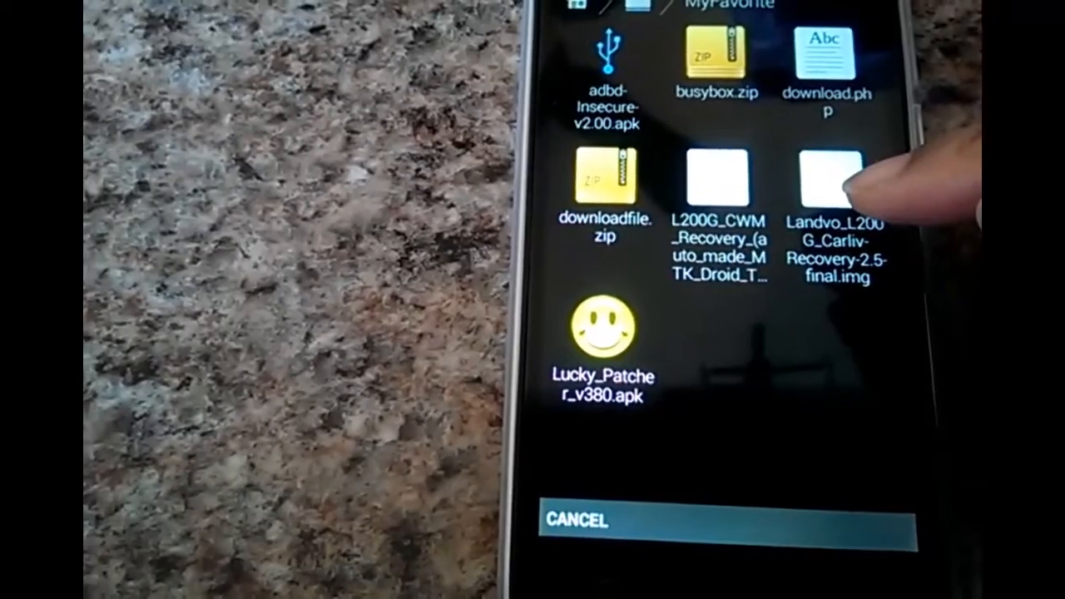
pyautogui.click(836, 179)
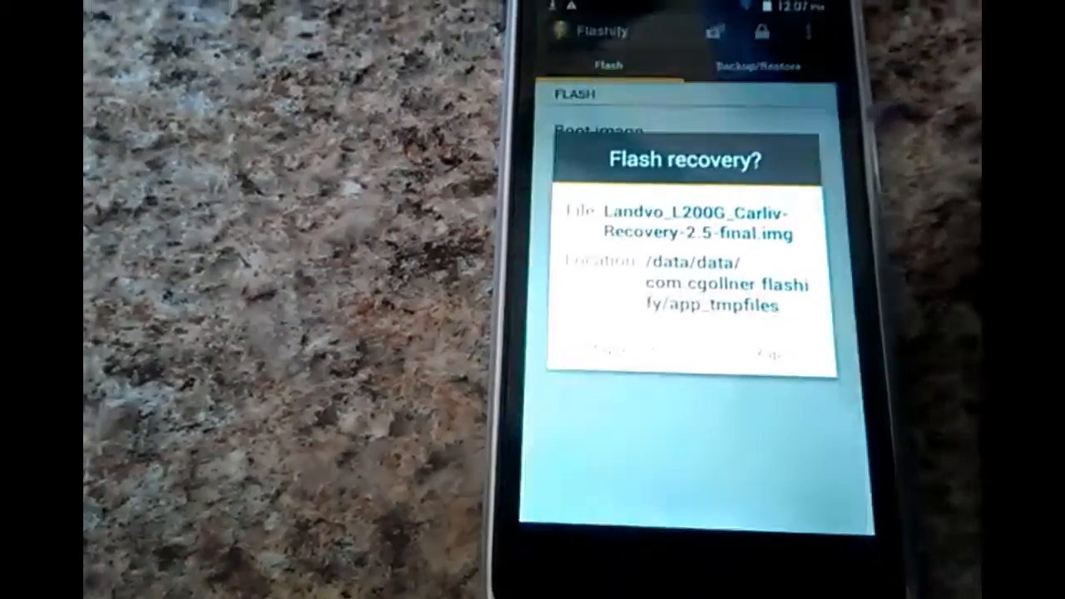